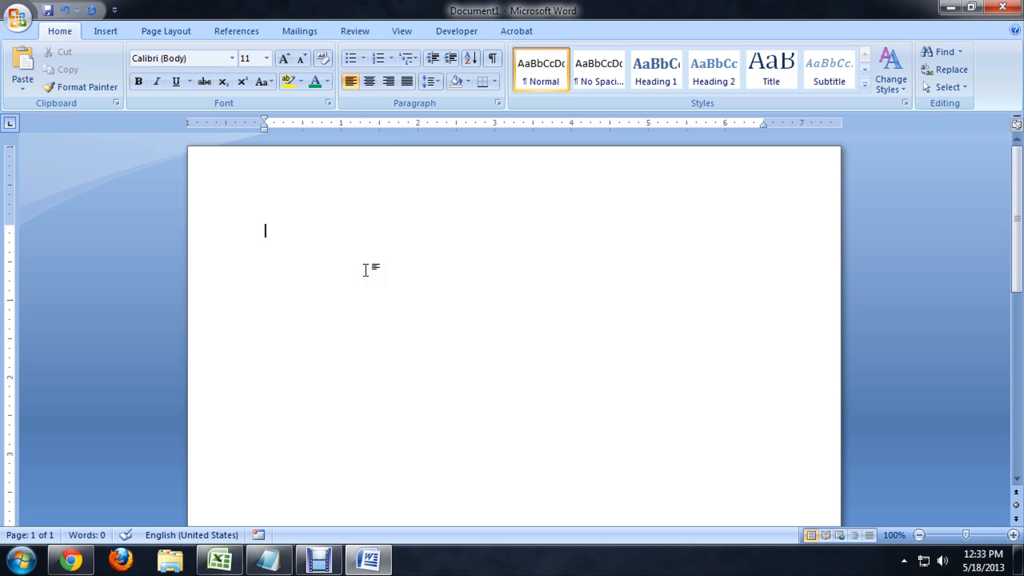
mouse_move(311, 273)
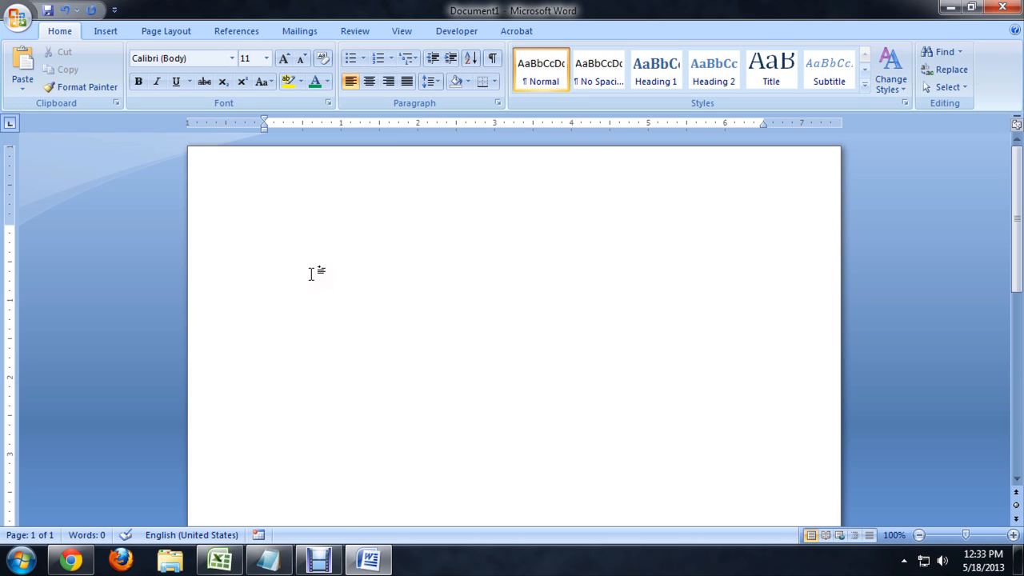
mouse_move(371, 317)
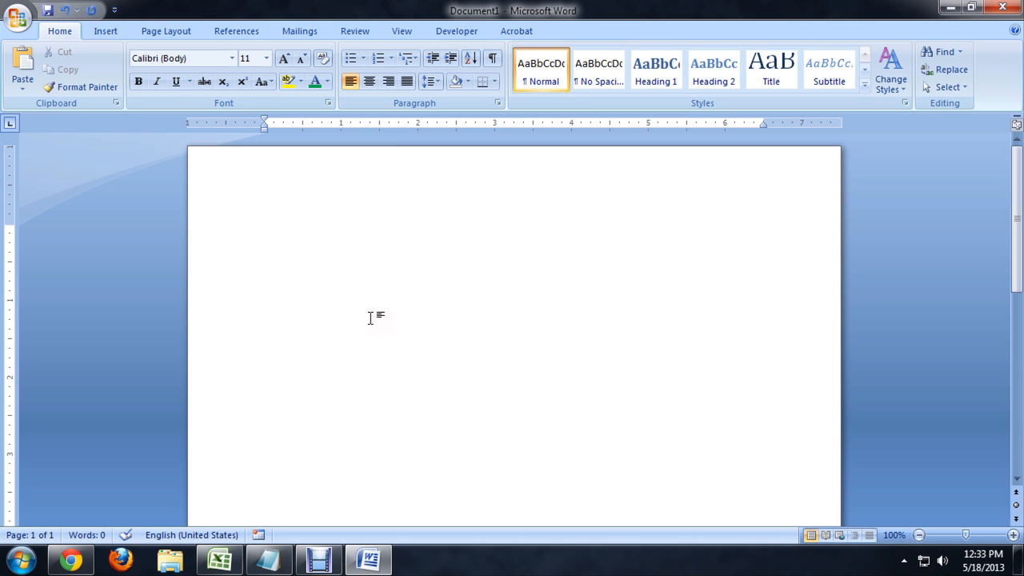
Step: Enter the word 'Lightsaber', which appears with a red spelling underline
type("Li")
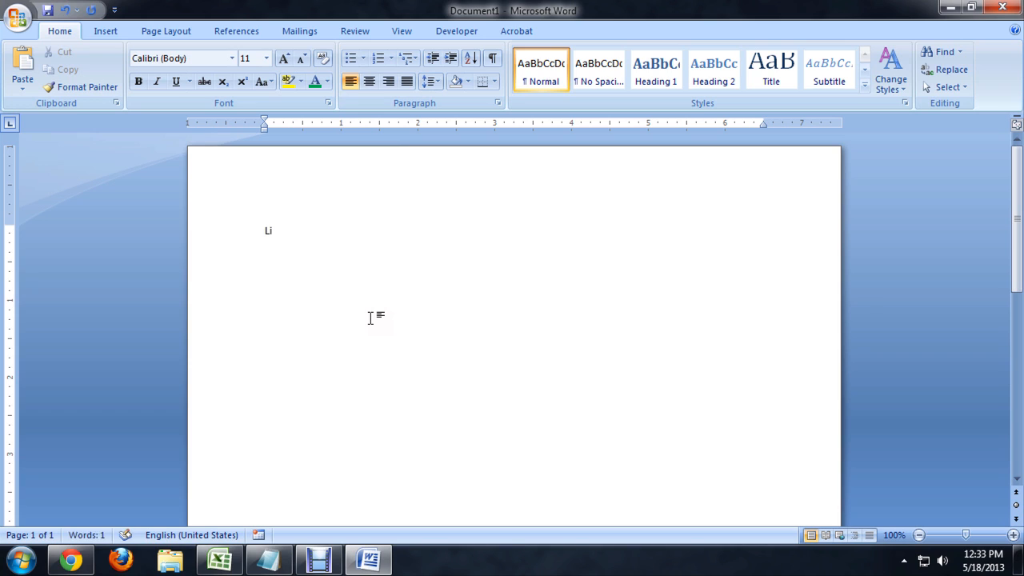
type("ghtsaber")
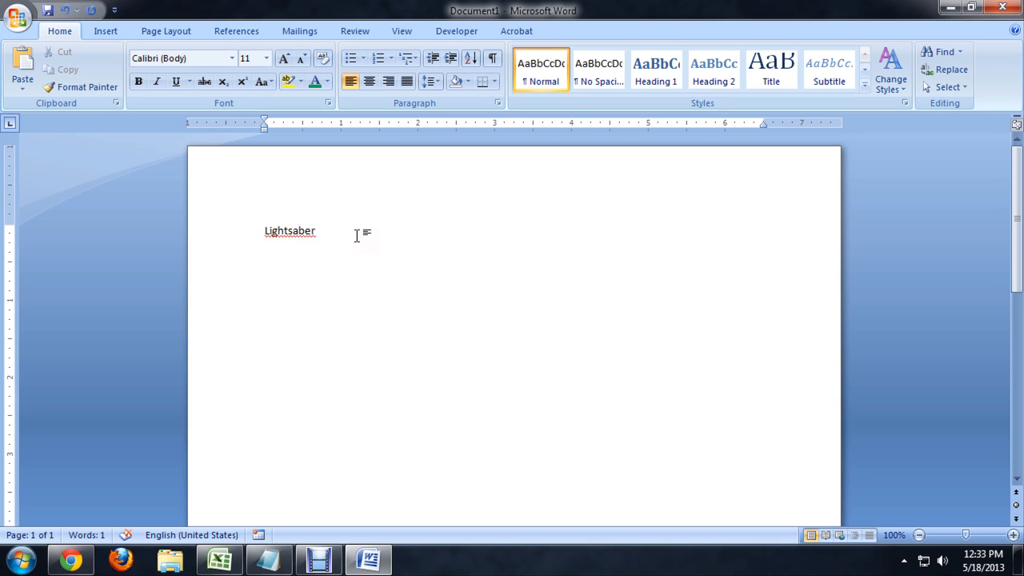
left_click(317, 230)
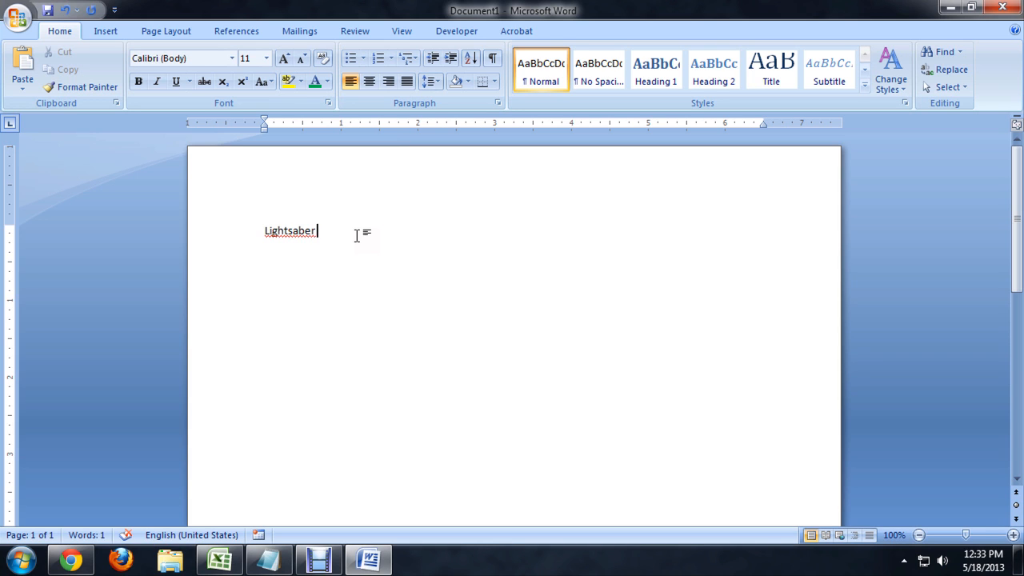
Step: Reach the Proofing settings in Word Options via the Office button
left_click(18, 17)
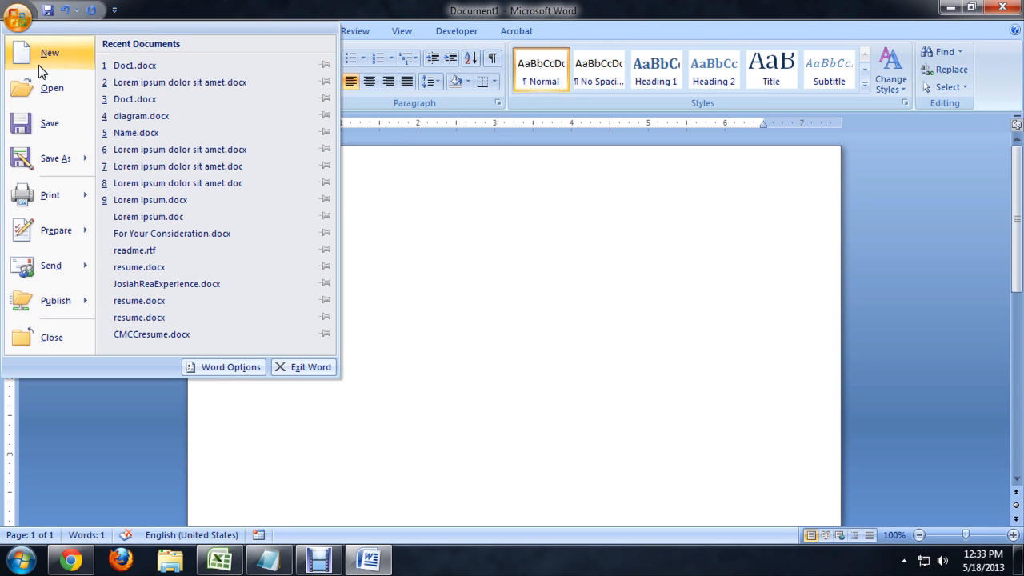
left_click(230, 366)
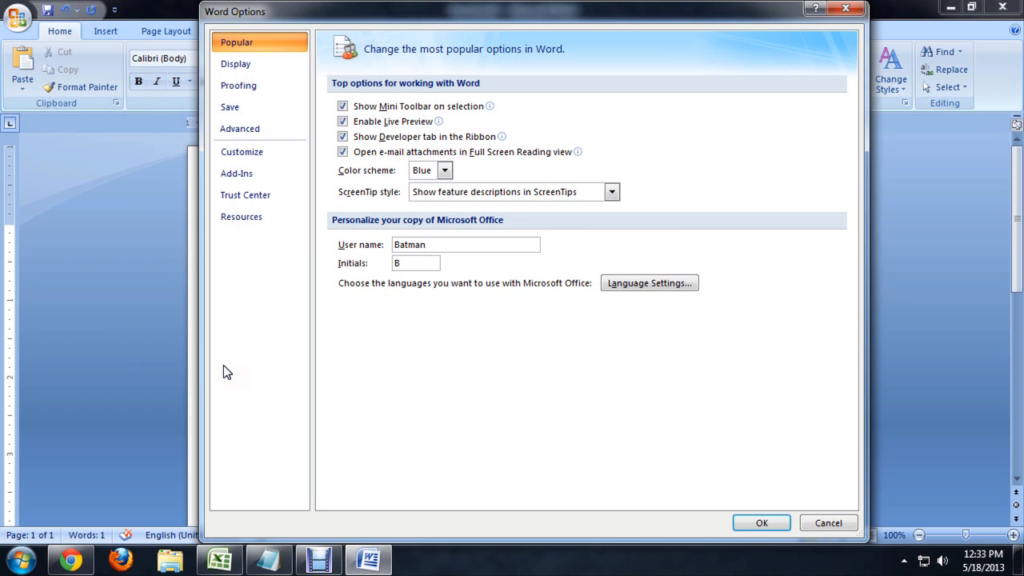
mouse_move(239, 87)
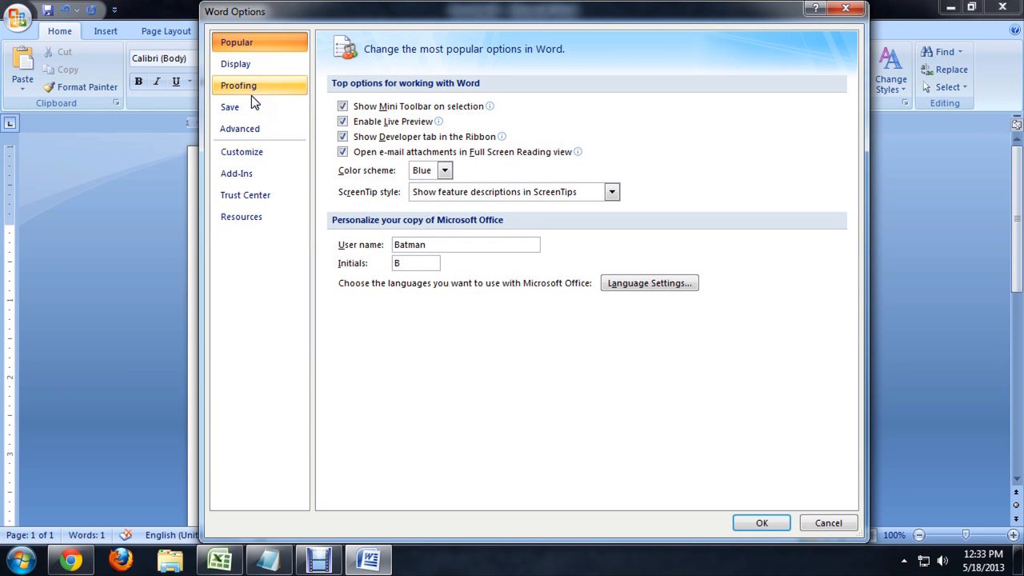
left_click(238, 87)
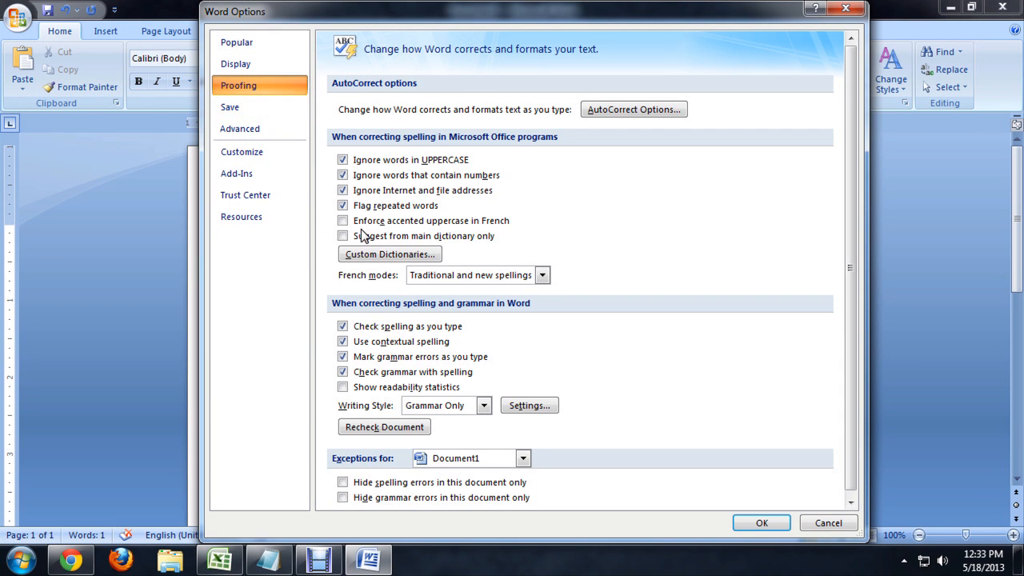
Step: Turn off 'Check spelling as you type' and confirm the proofing changes
left_click(342, 326)
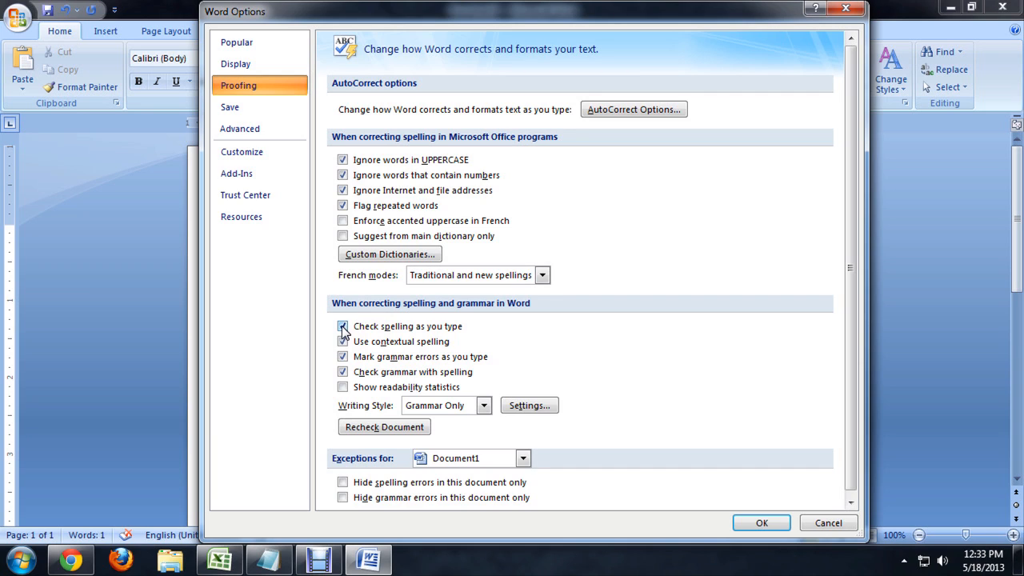
left_click(342, 326)
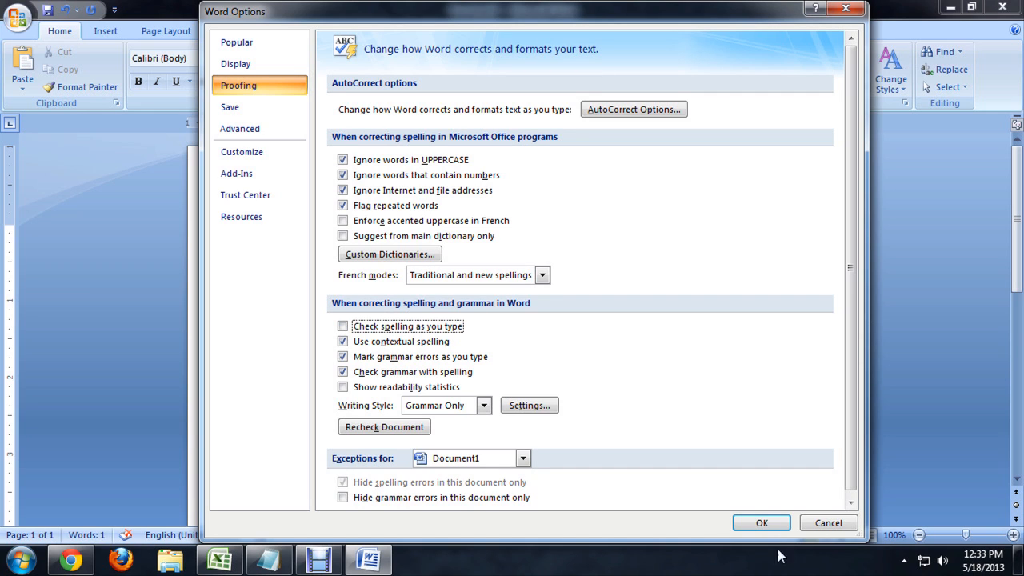
mouse_move(366, 487)
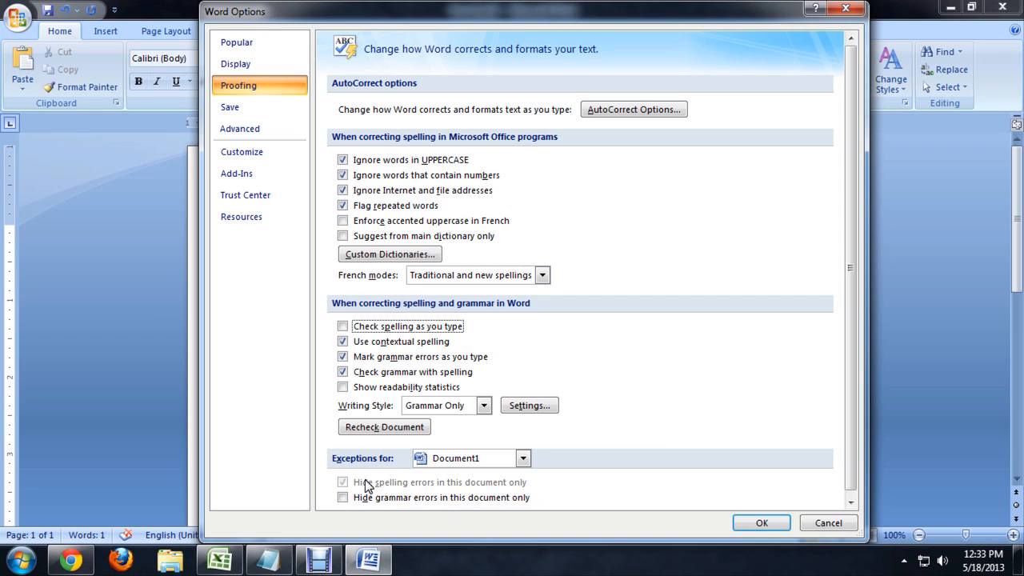
mouse_move(477, 490)
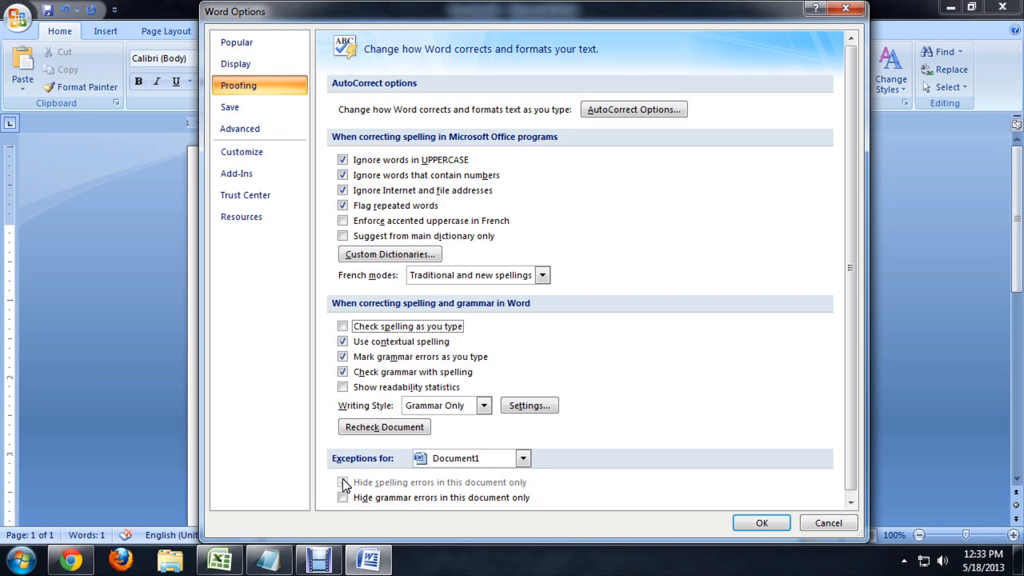
left_click(342, 482)
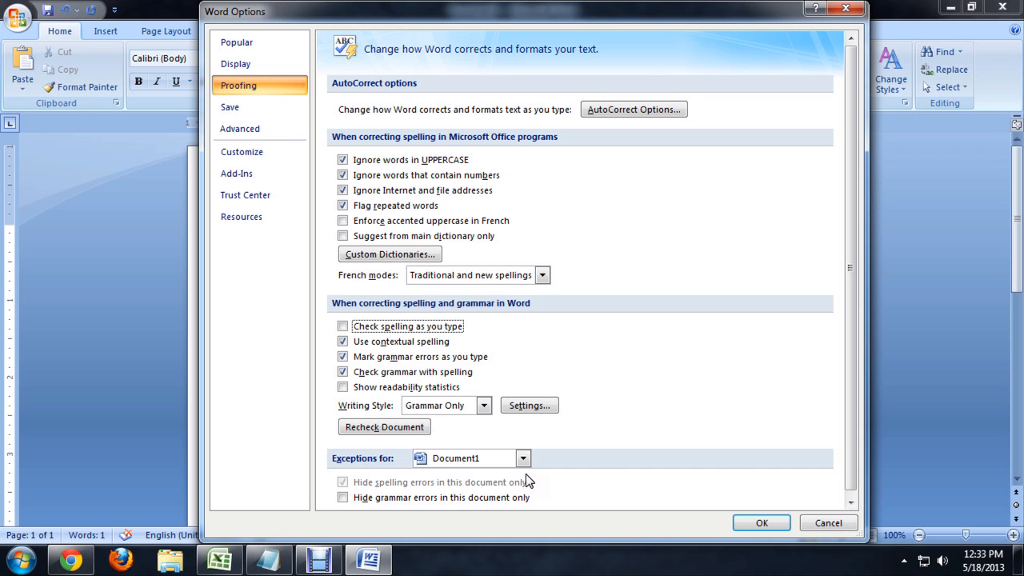
left_click(762, 521)
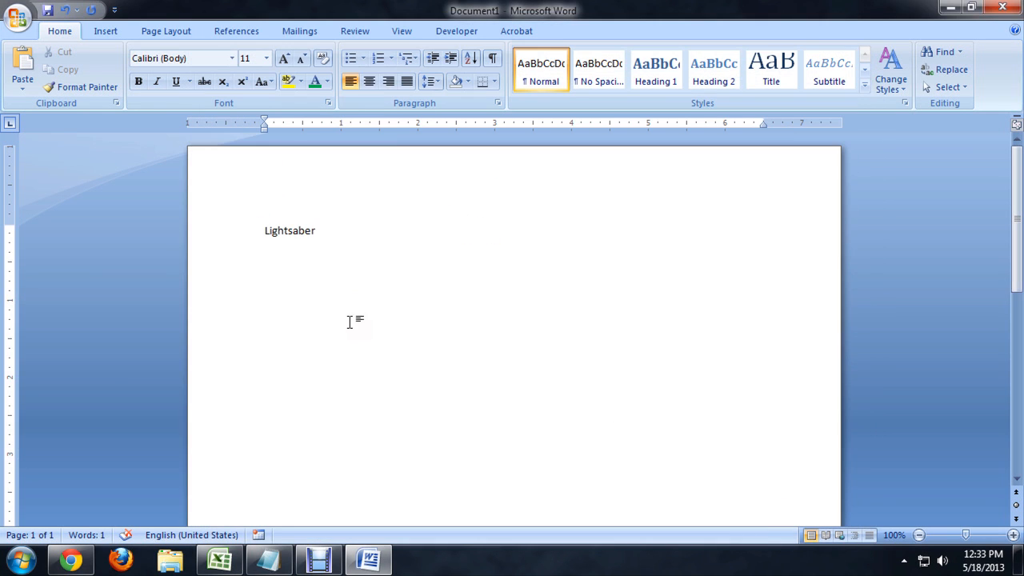
Step: Add random letters 'asdfasdfasdf' after Lightsaber; no red underline appears
left_click(313, 231)
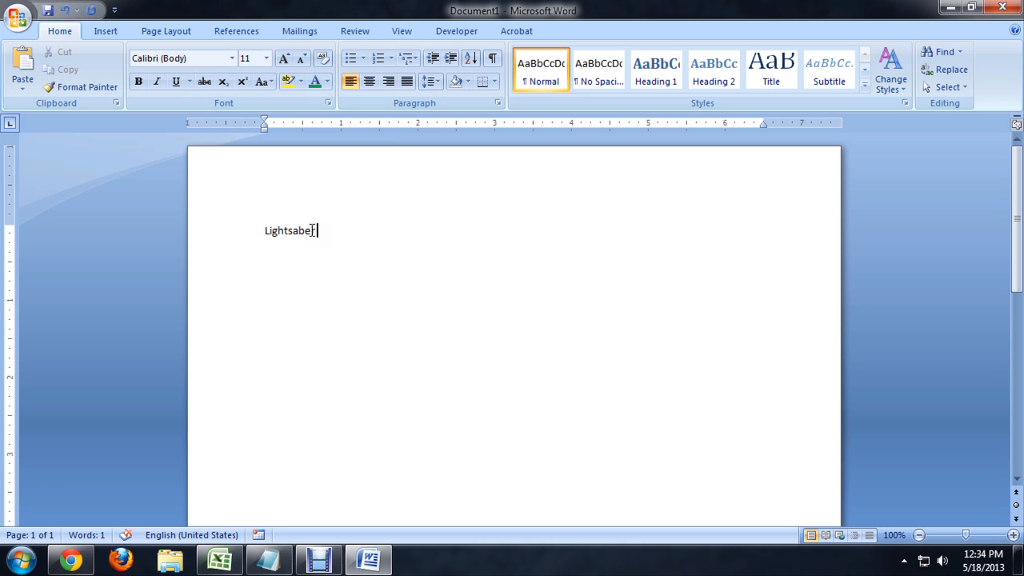
type("asdfasdfasdf")
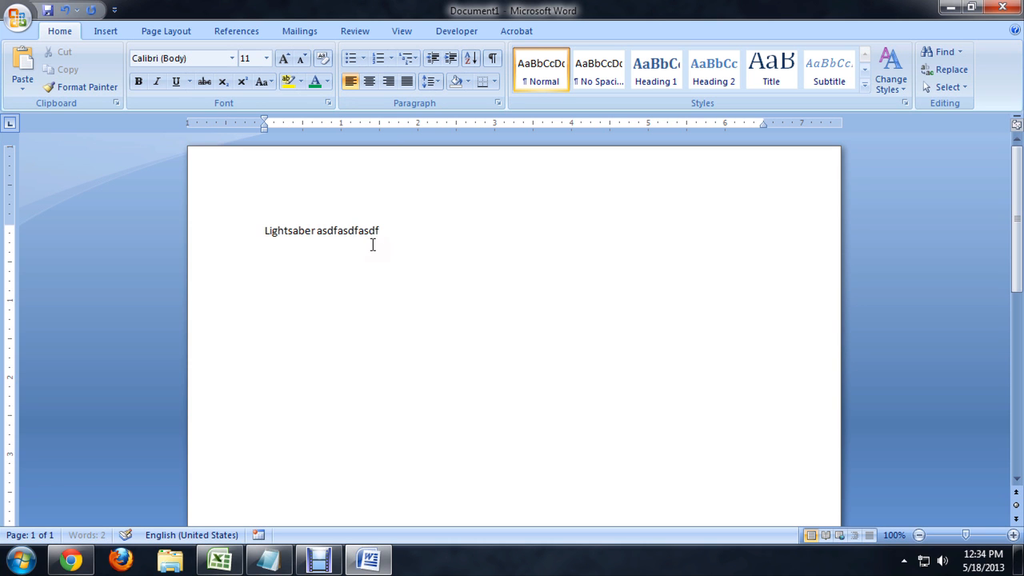